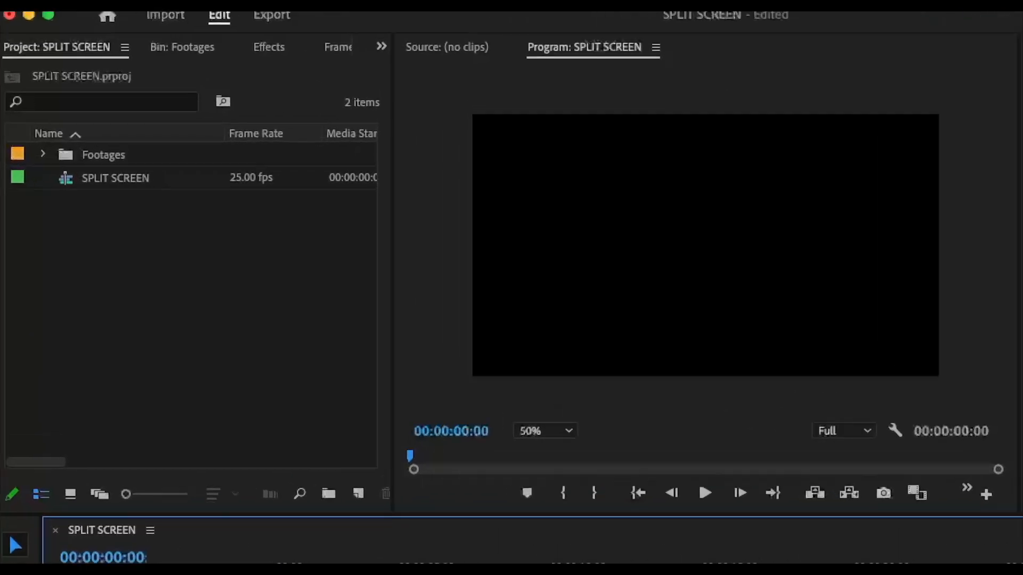
Step: Place 104.mov on V1 and 105.mov on V2 from the expanded Footages bin
left_click(42, 155)
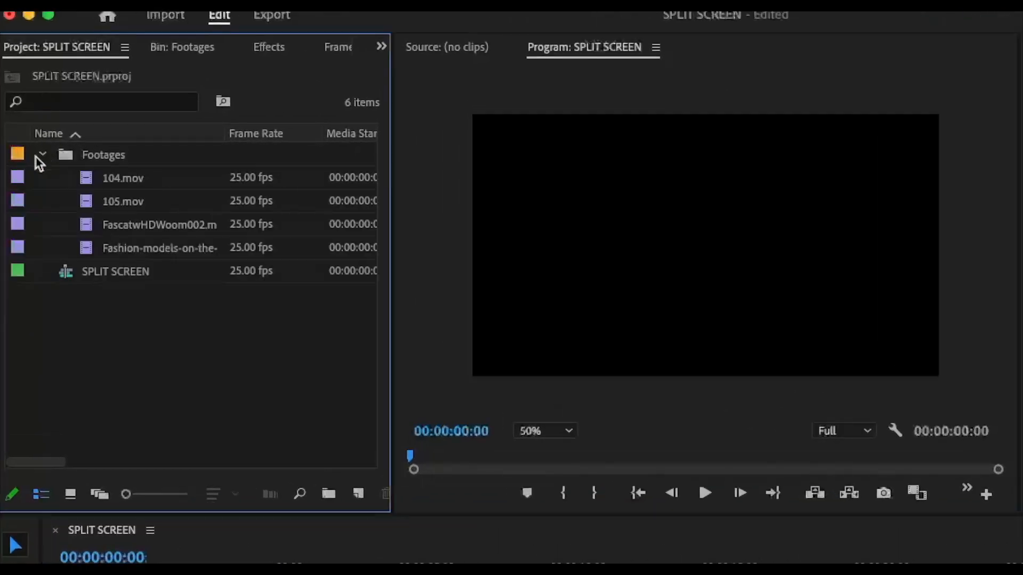
left_click(123, 177)
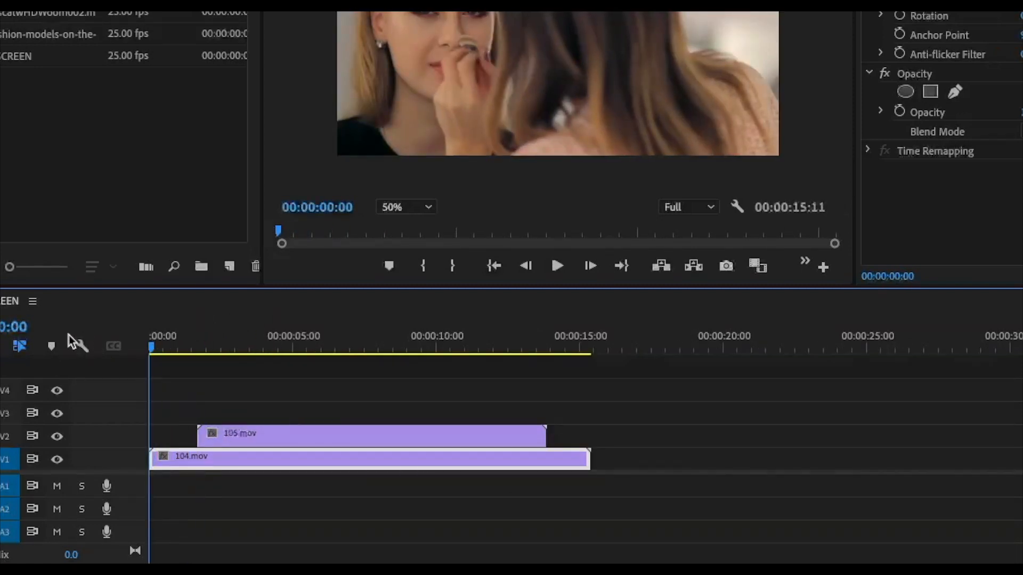
Step: Draw a four-point Pen opacity mask on 105.mov with a slanted diagonal edge
left_click(557, 266)
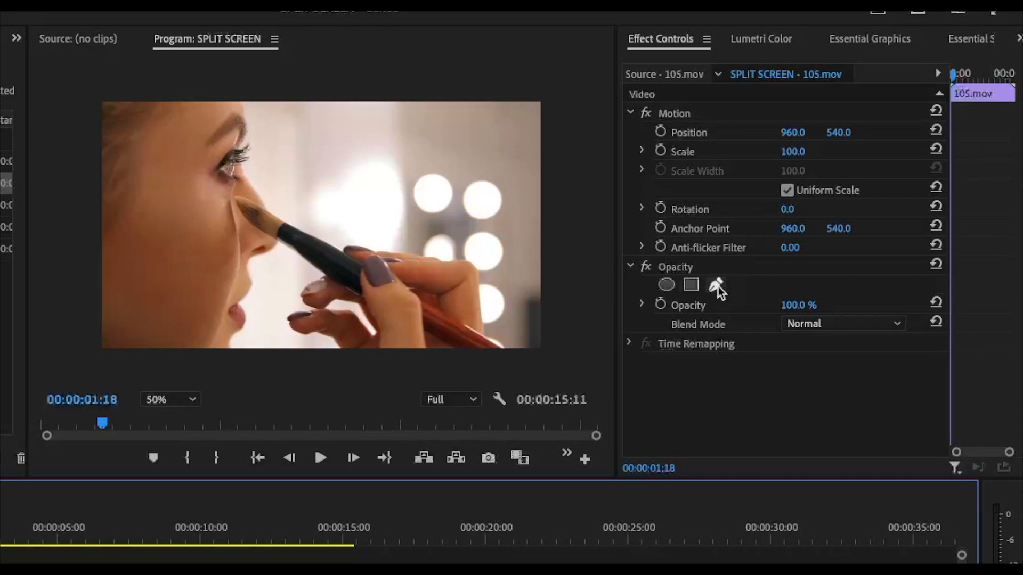
left_click(717, 285)
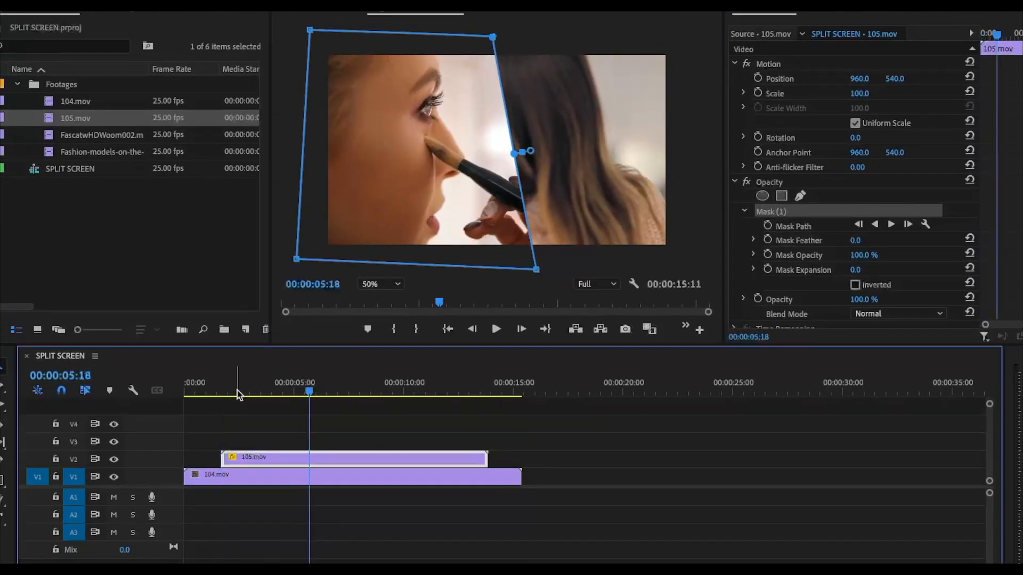
Step: Keyframe 105.mov Position from X -268 to about 867 so it slides in from the left
left_click(225, 382)
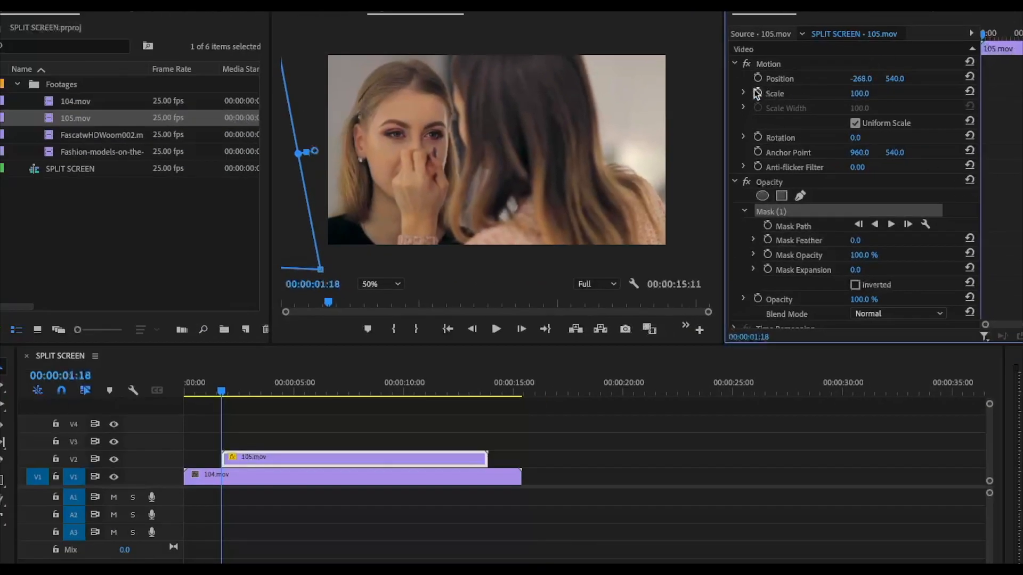
left_click(758, 78)
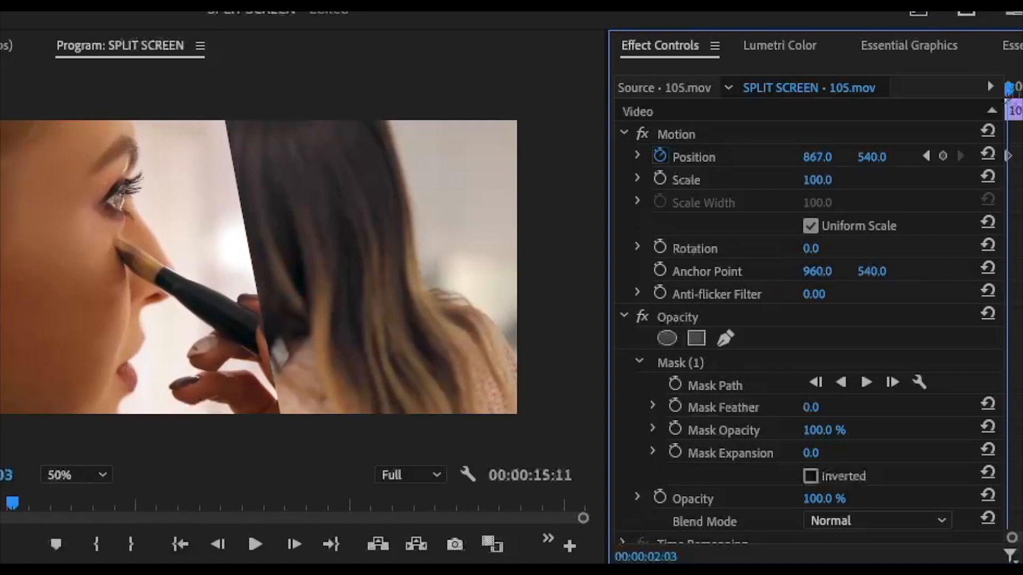
left_click_drag(818, 157, 842, 156)
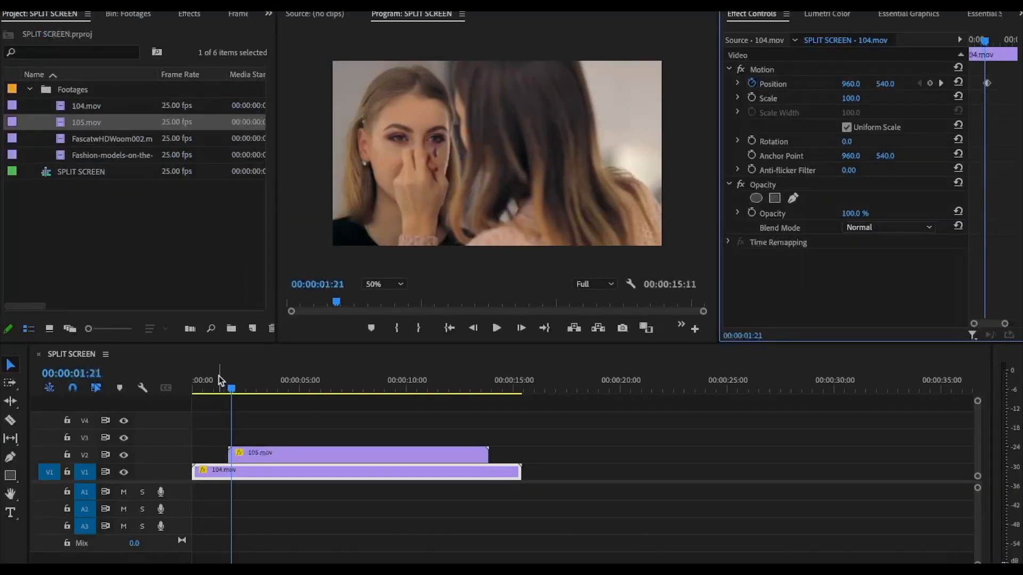
Step: Alt-drag the masked 105.mov from V2 to duplicate it onto V3
left_click(495, 328)
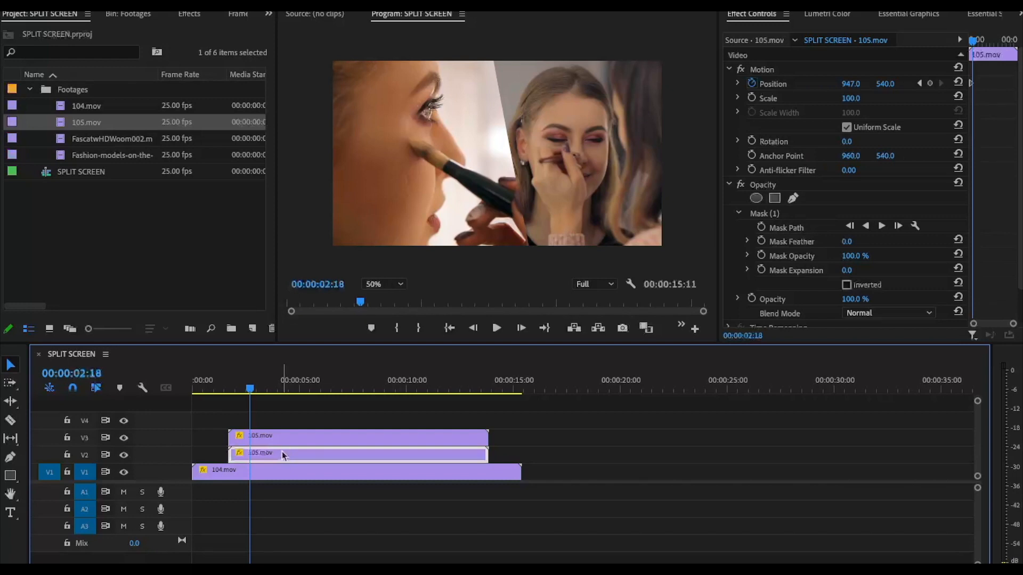
Step: Nest the V2 copy of 105.mov as Nested Sequence 02 with the default name
right_click(282, 455)
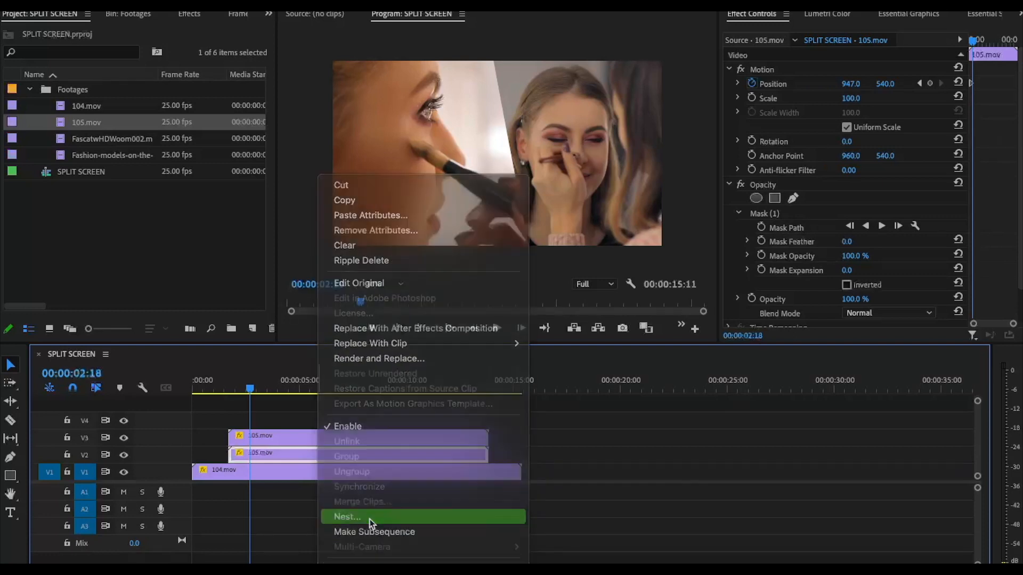
left_click(347, 517)
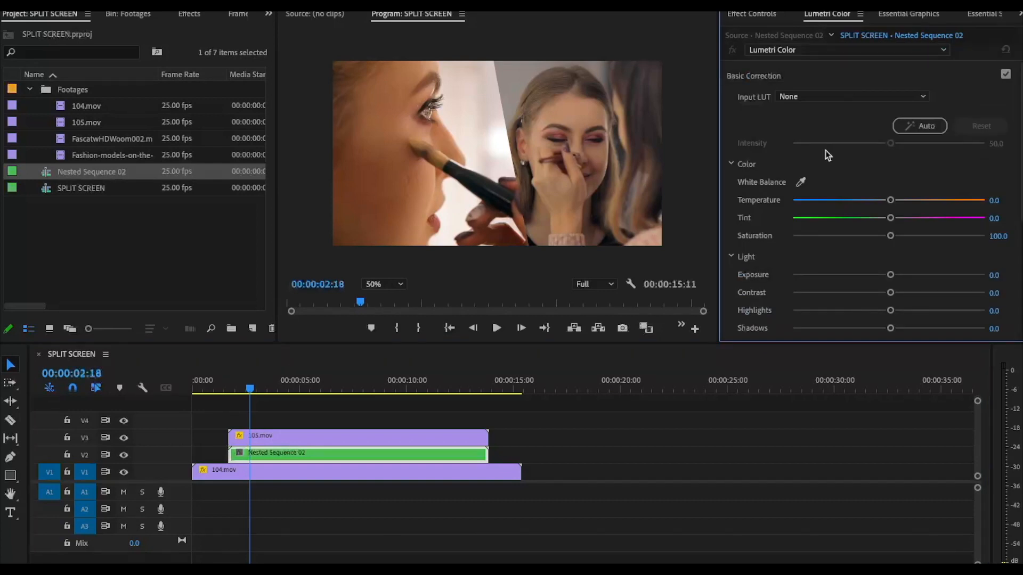
Step: Max out Lumetri Exposure, Contrast, Highlights, Shadows, Whites and Blacks to turn the nest pure white
left_click(751, 14)
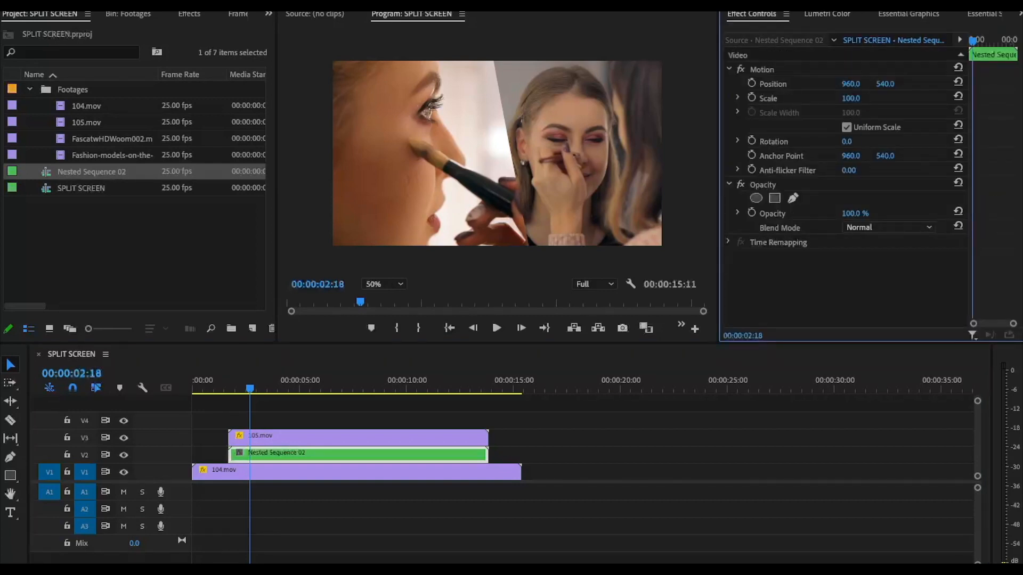
left_click(827, 14)
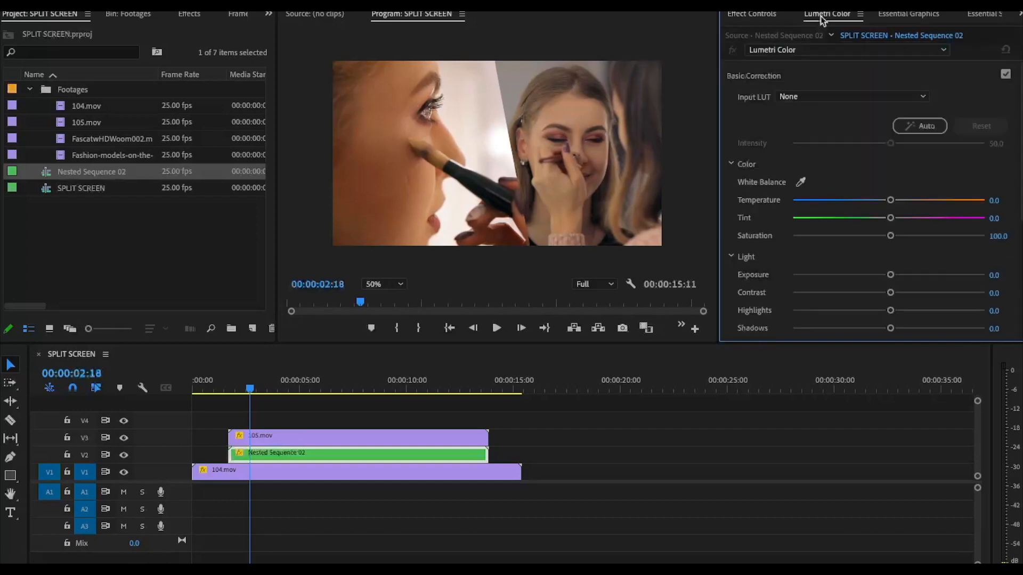
left_click_drag(891, 275, 985, 275)
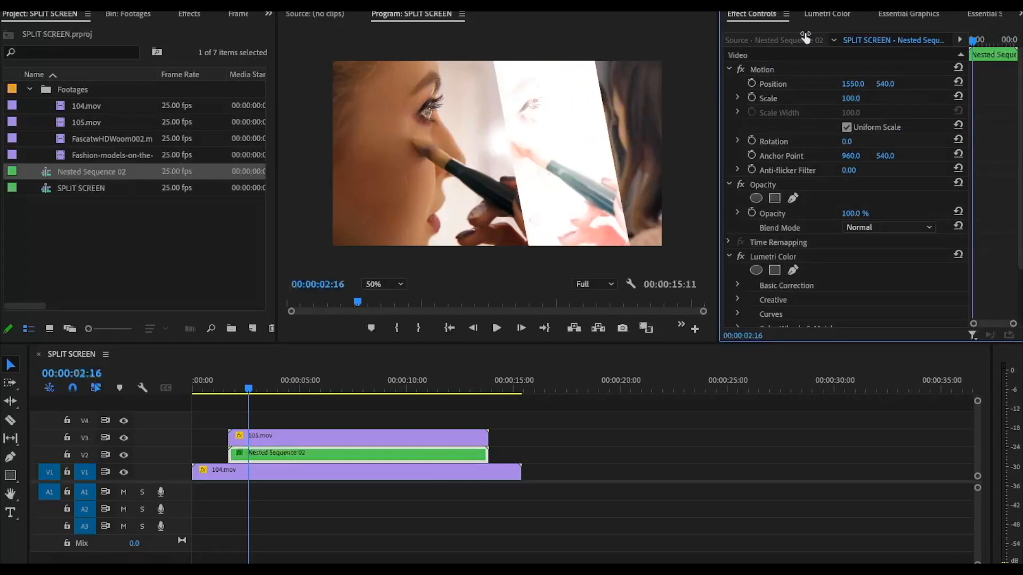
left_click(827, 13)
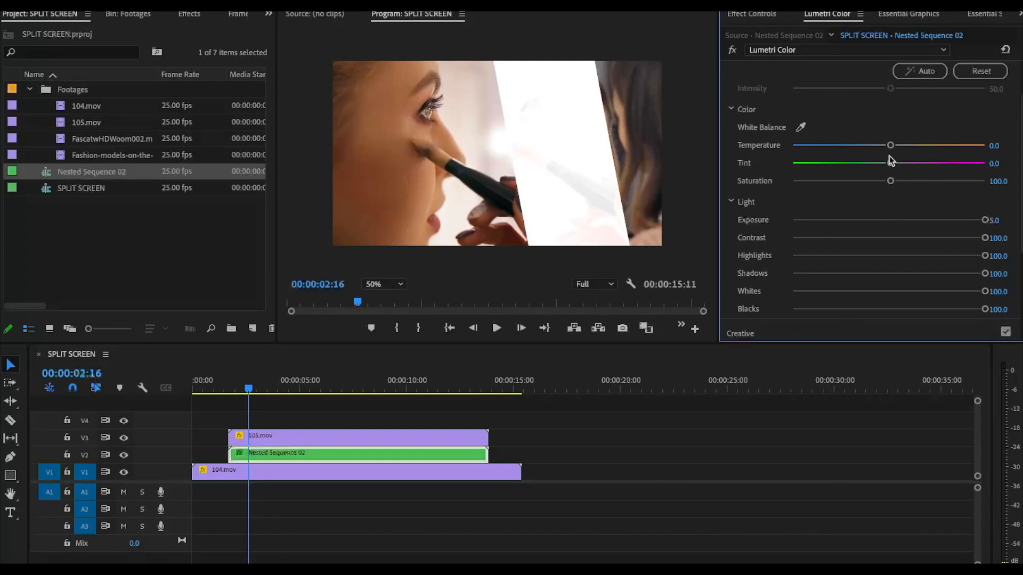
Step: Offset the white nest's Position X so only a thin white line edges the diagonal
left_click(751, 14)
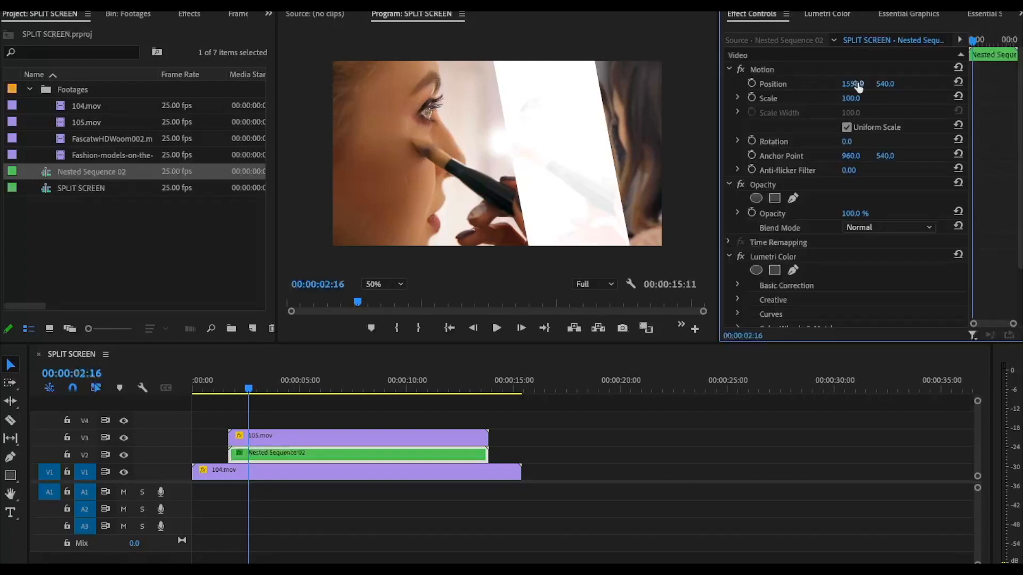
left_click_drag(852, 83, 853, 84)
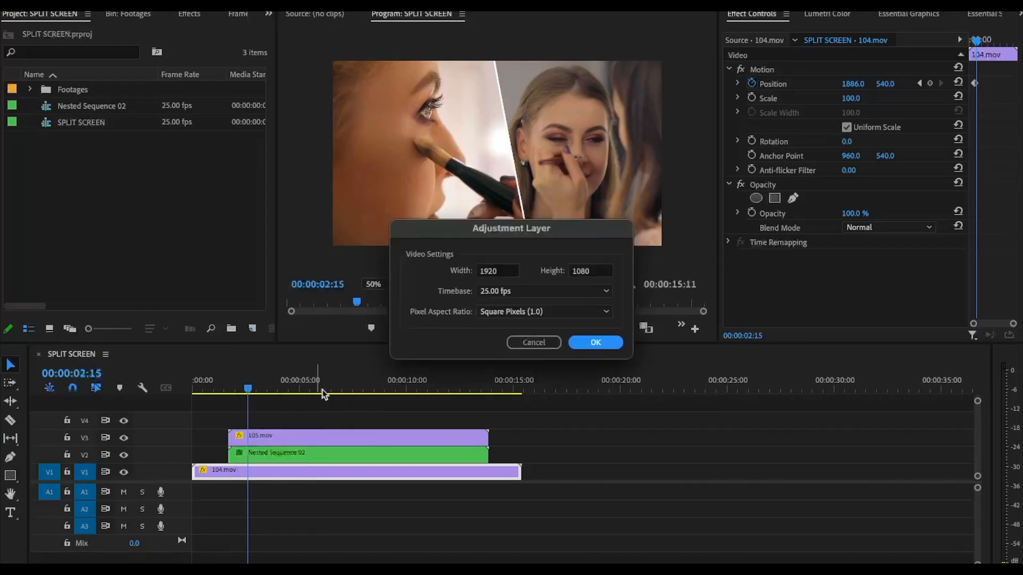
Step: Create an Adjustment Layer with default settings spanning V5 above all clips
left_click(594, 342)
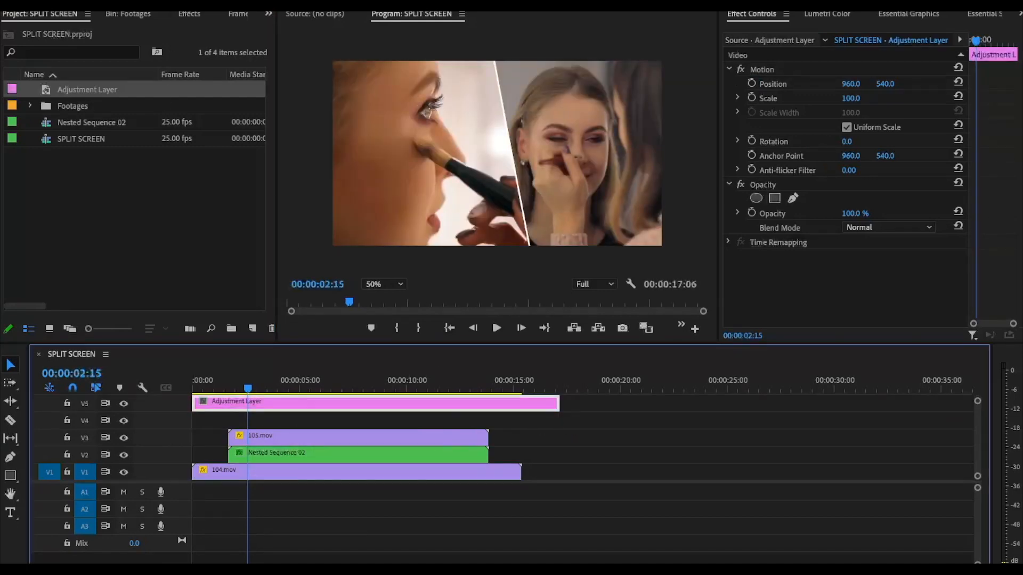
left_click(189, 13)
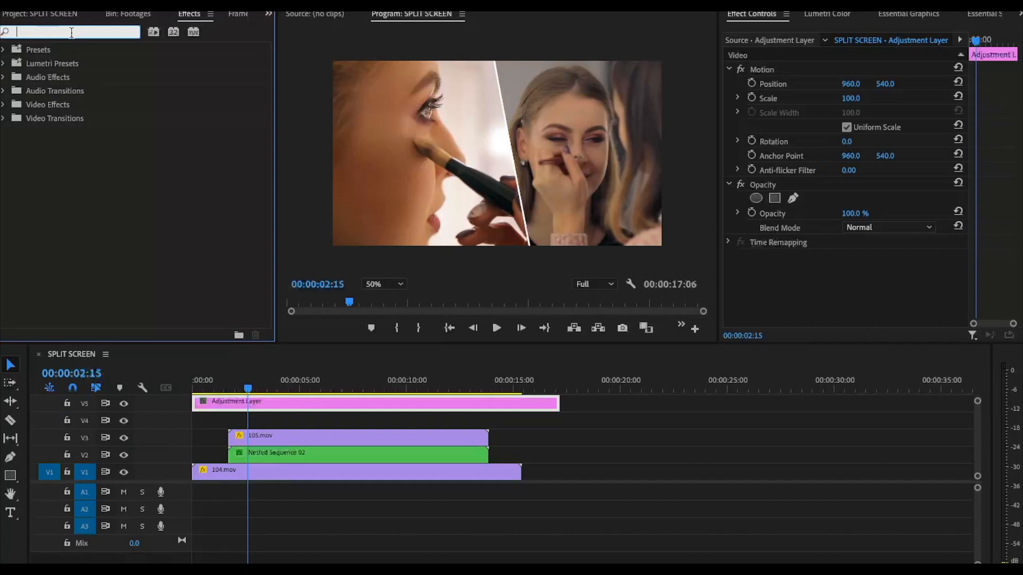
Step: Add a Crop effect to the Adjustment Layer with Top at 8% for a letterbox bar
type("crop")
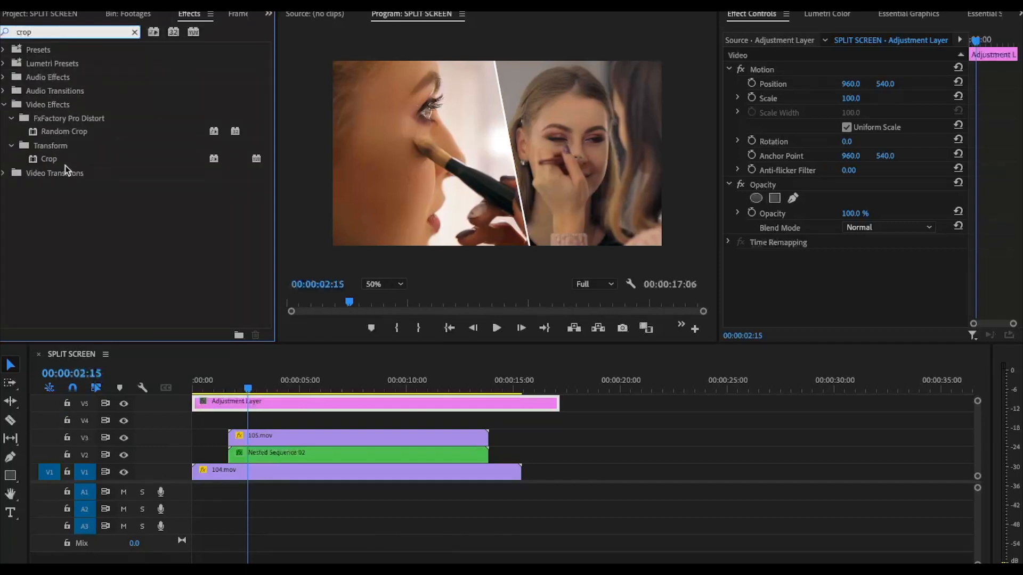
double_click(47, 159)
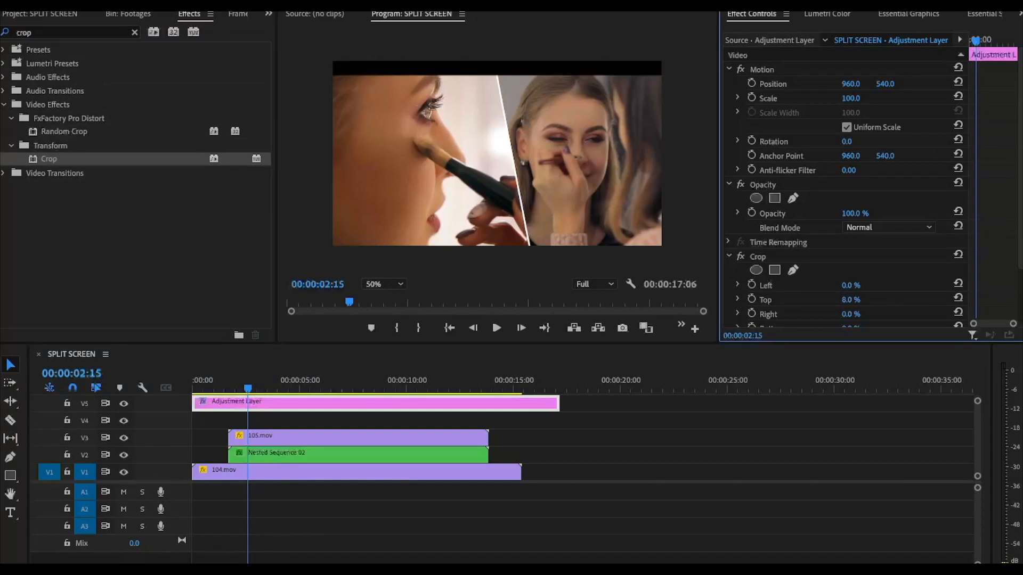
scroll("down", 3)
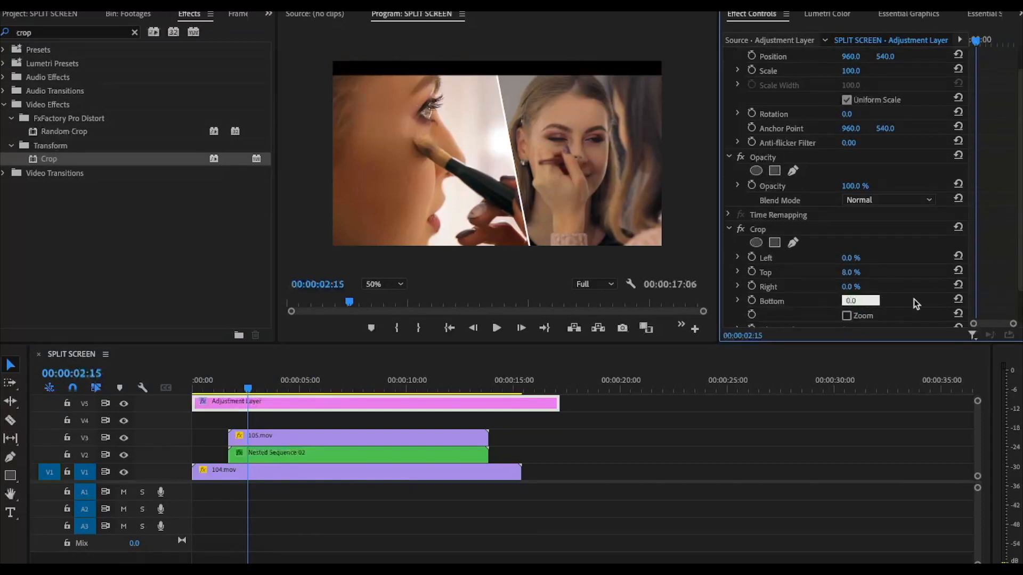